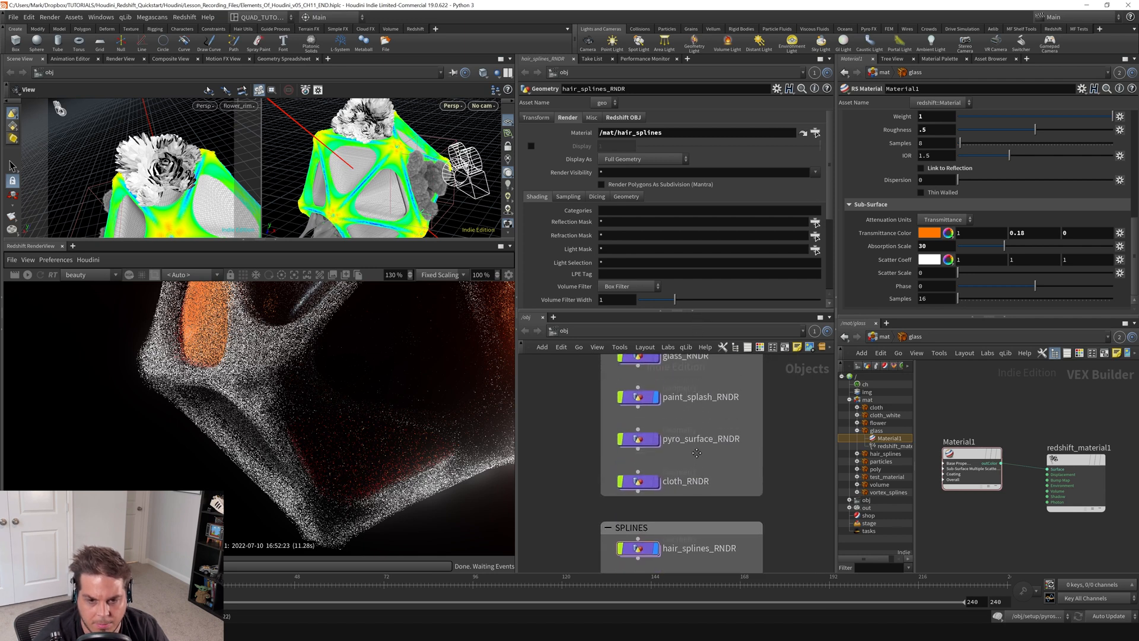
Step: Look through cam1 in the viewport
{"action": "scroll", "scroll_direction": "down", "scroll_amount": 3}
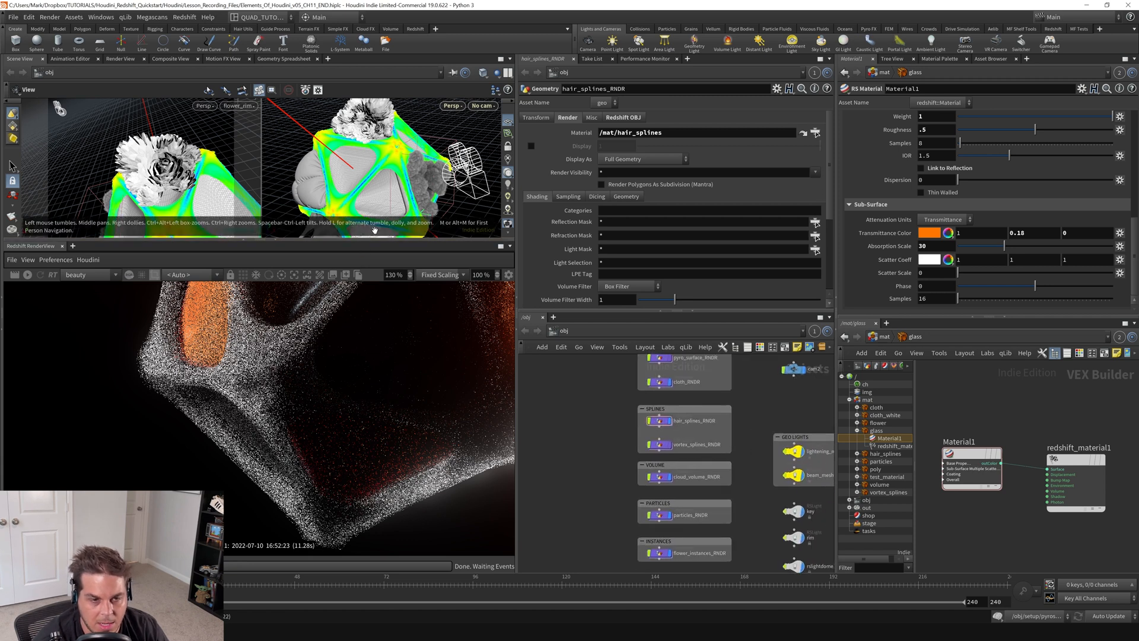
{"action": "left_click", "coordinate": [482, 106]}
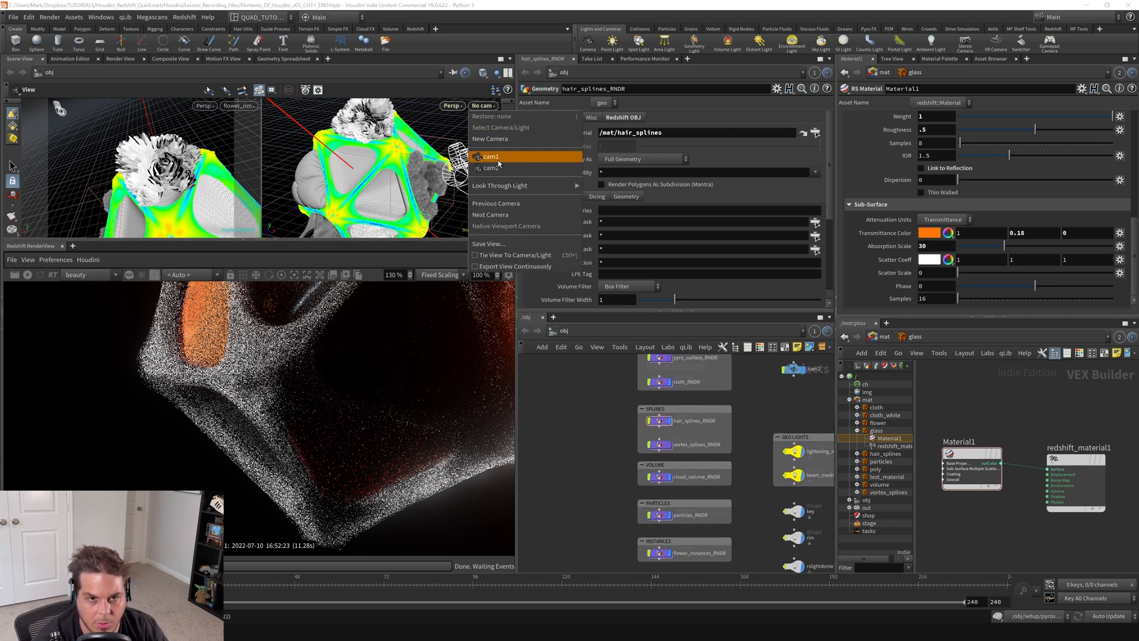
{"action": "left_click", "coordinate": [491, 157]}
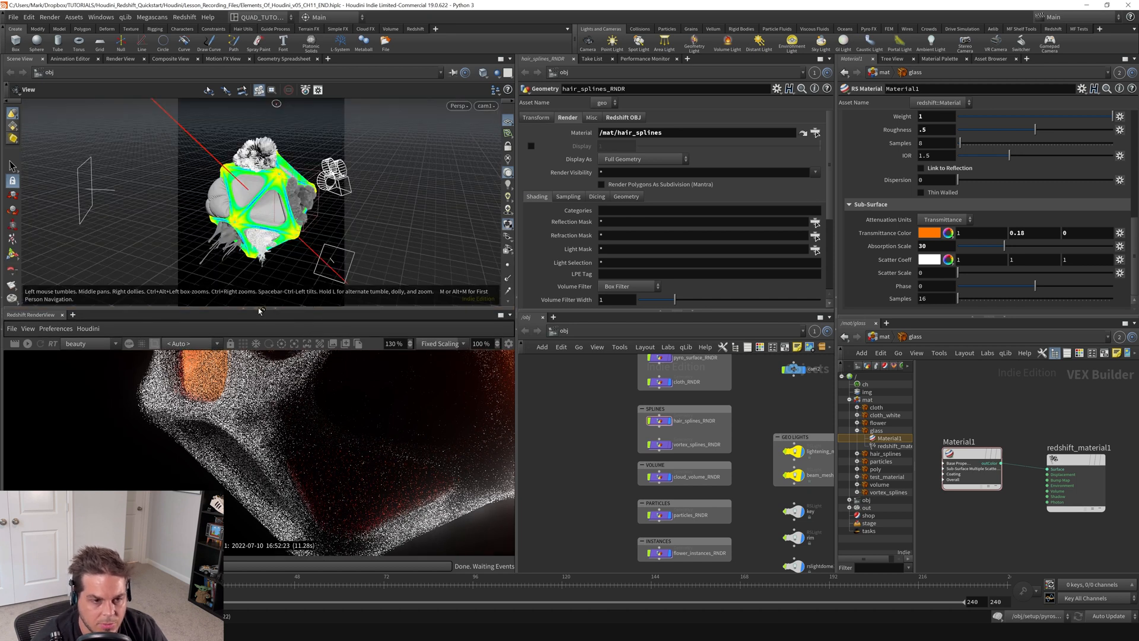
{"action": "mouse_move", "coordinate": [294, 312]}
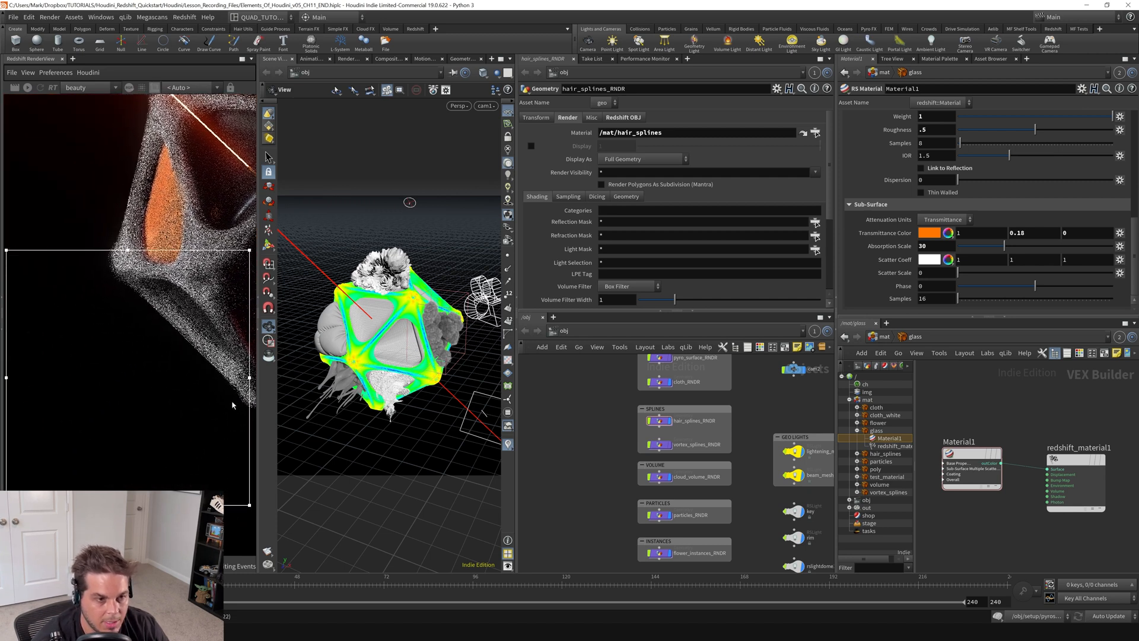
{"action": "mouse_move", "coordinate": [32, 254]}
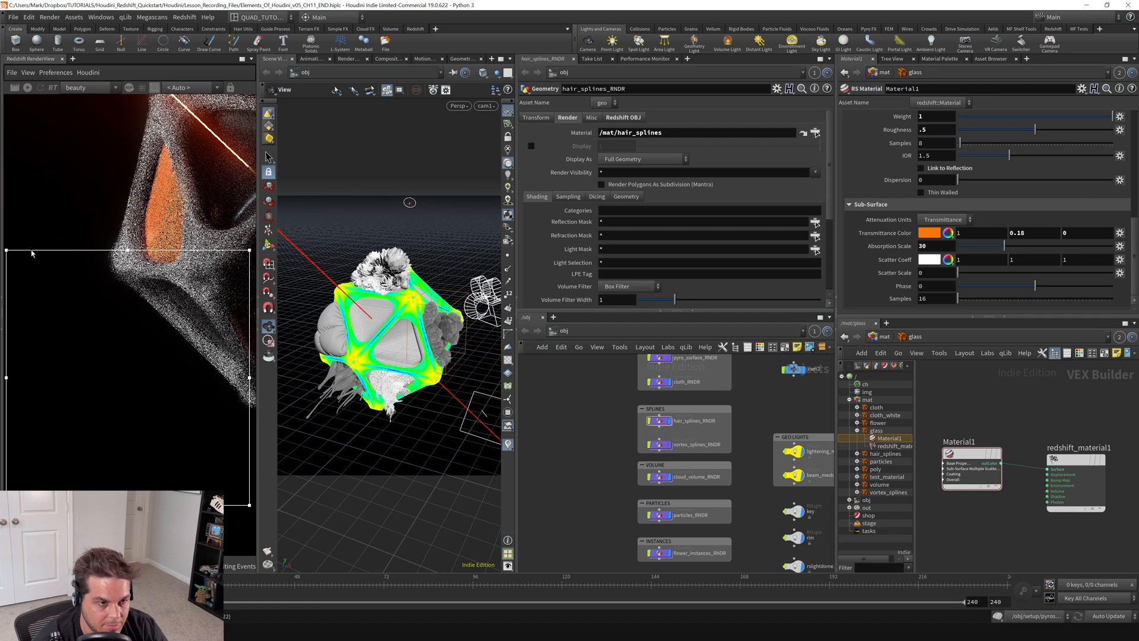
{"action": "mouse_move", "coordinate": [359, 344]}
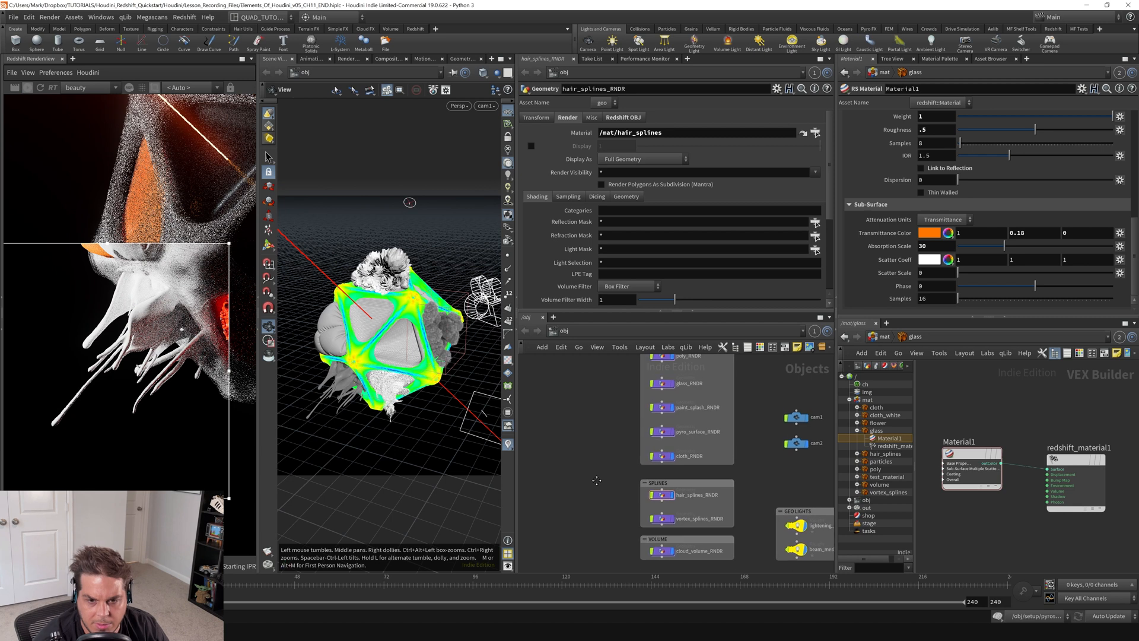
Step: Create a Redshift material builder for paint_splash_RNDR and rename it paint
{"action": "left_click", "coordinate": [686, 407]}
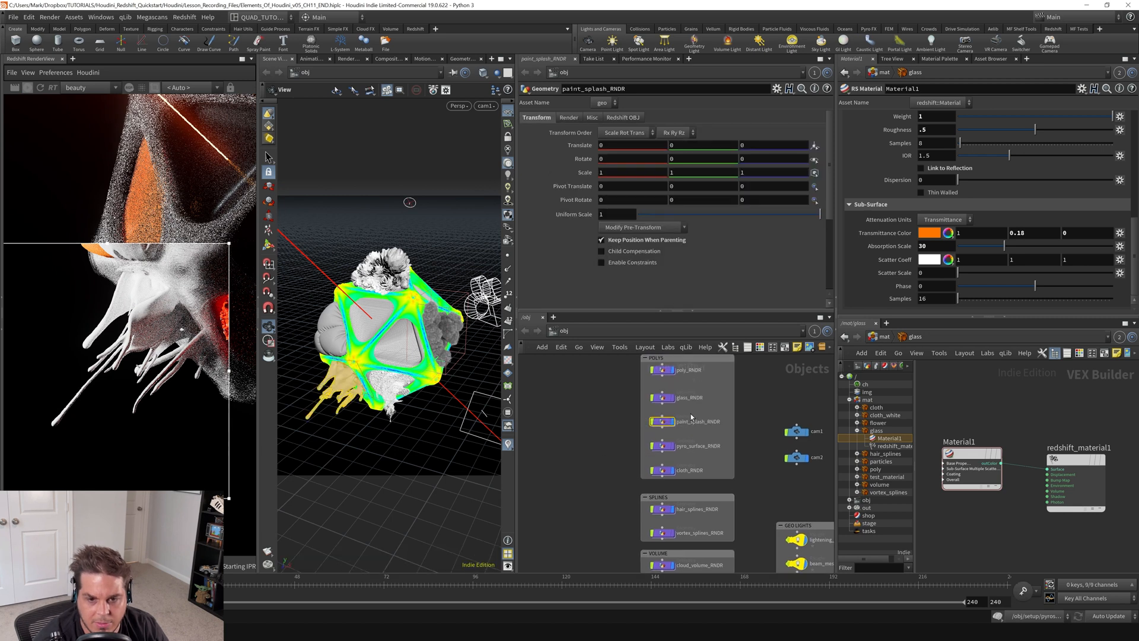
{"action": "left_click", "coordinate": [569, 117]}
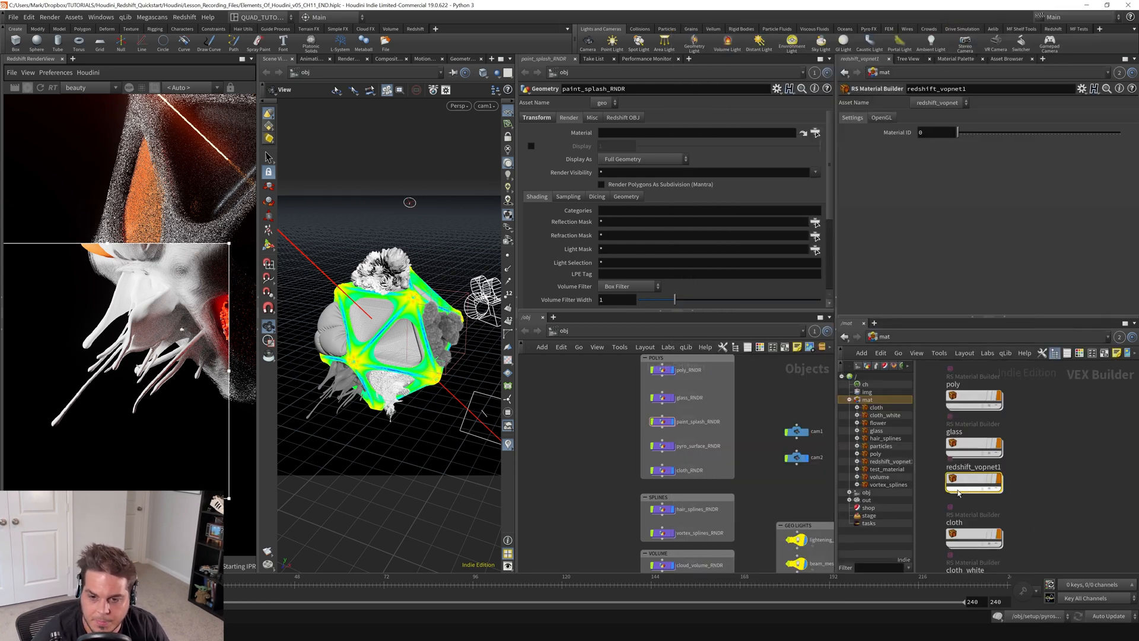
{"action": "double_click", "coordinate": [973, 466]}
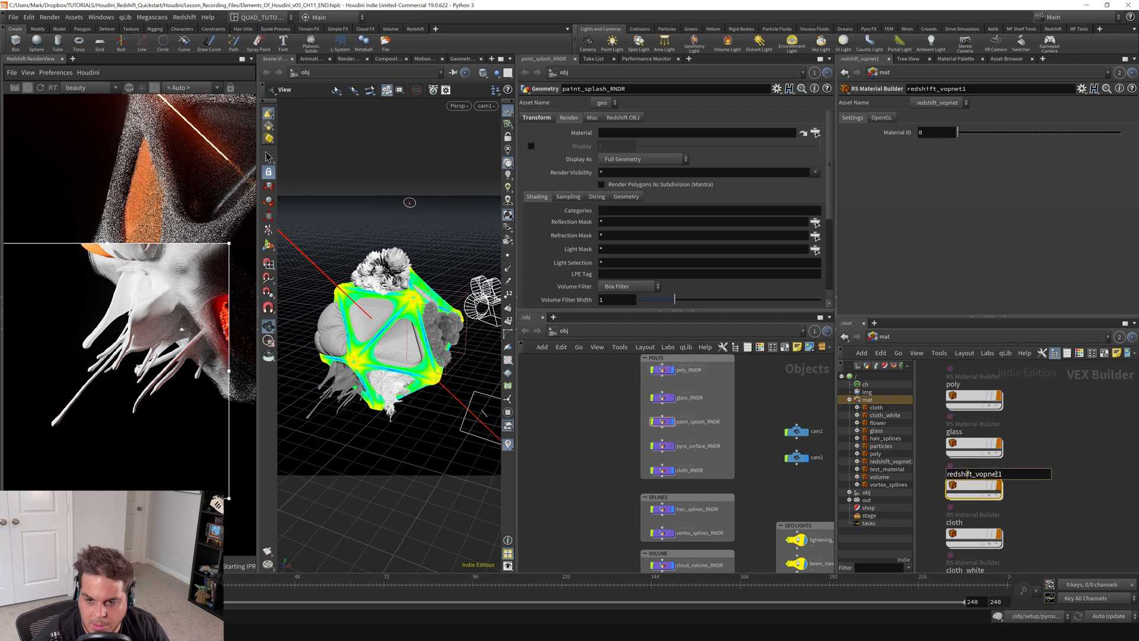
{"action": "type", "text": "pai"}
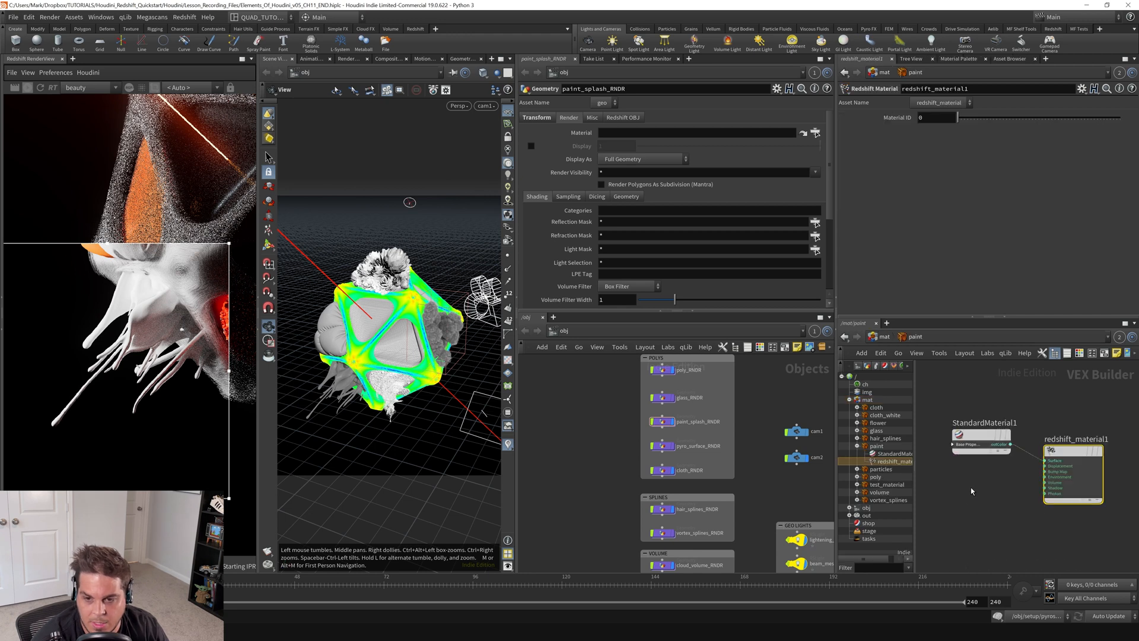
Step: Set the StandardMaterial1 base colour to a deep orange
{"action": "left_click", "coordinate": [980, 436]}
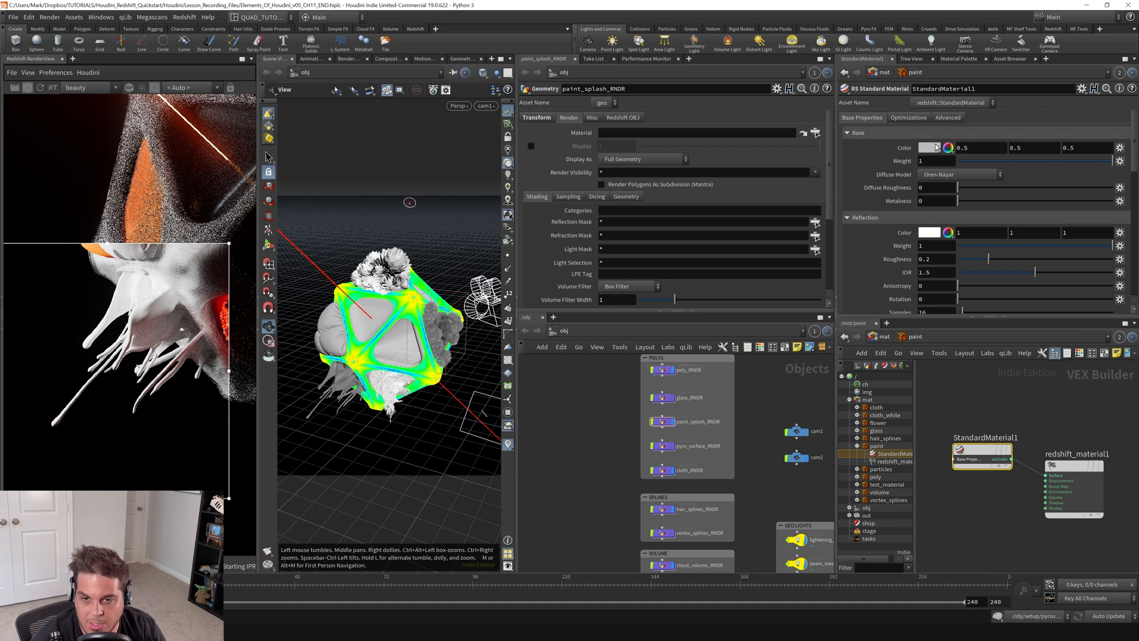
{"action": "left_click", "coordinate": [928, 147]}
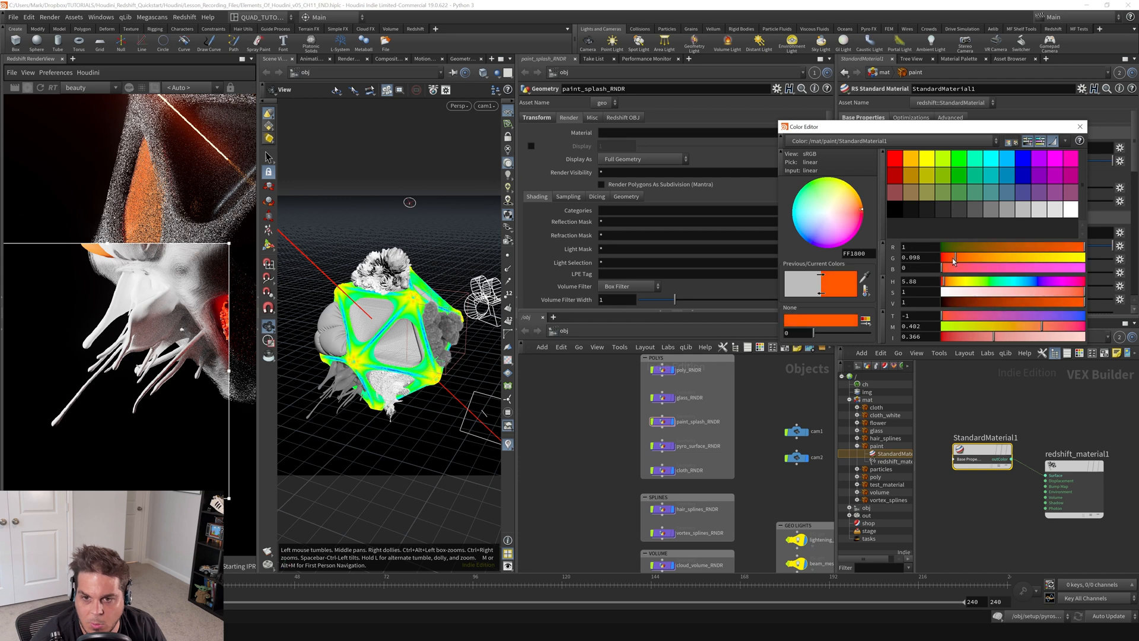
{"action": "left_click", "coordinate": [1080, 126]}
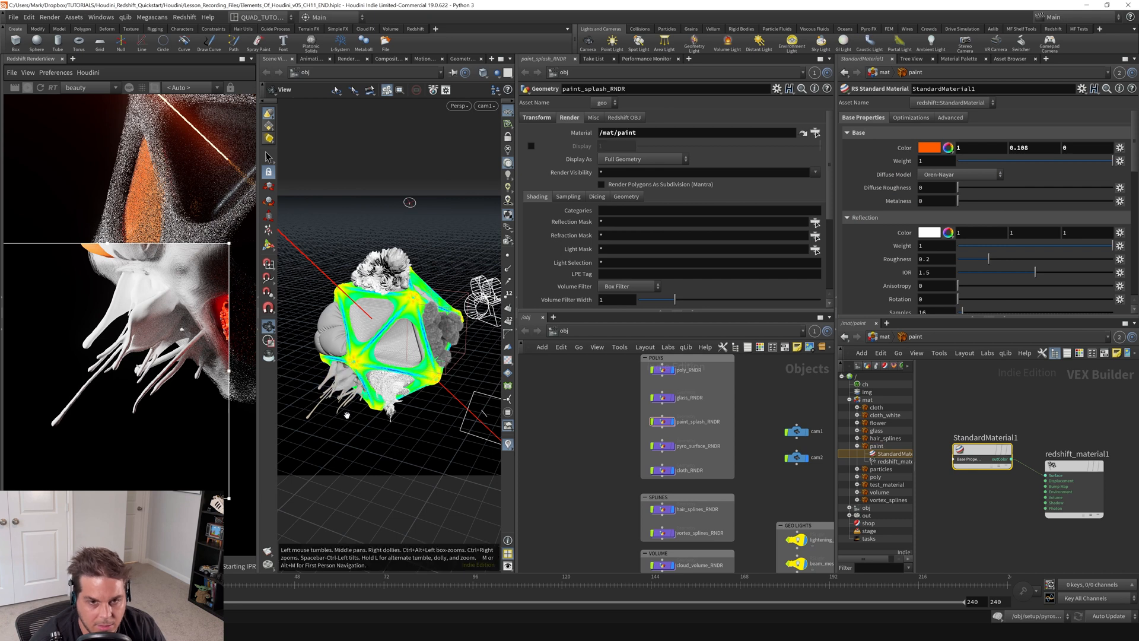
{"action": "mouse_move", "coordinate": [602, 403]}
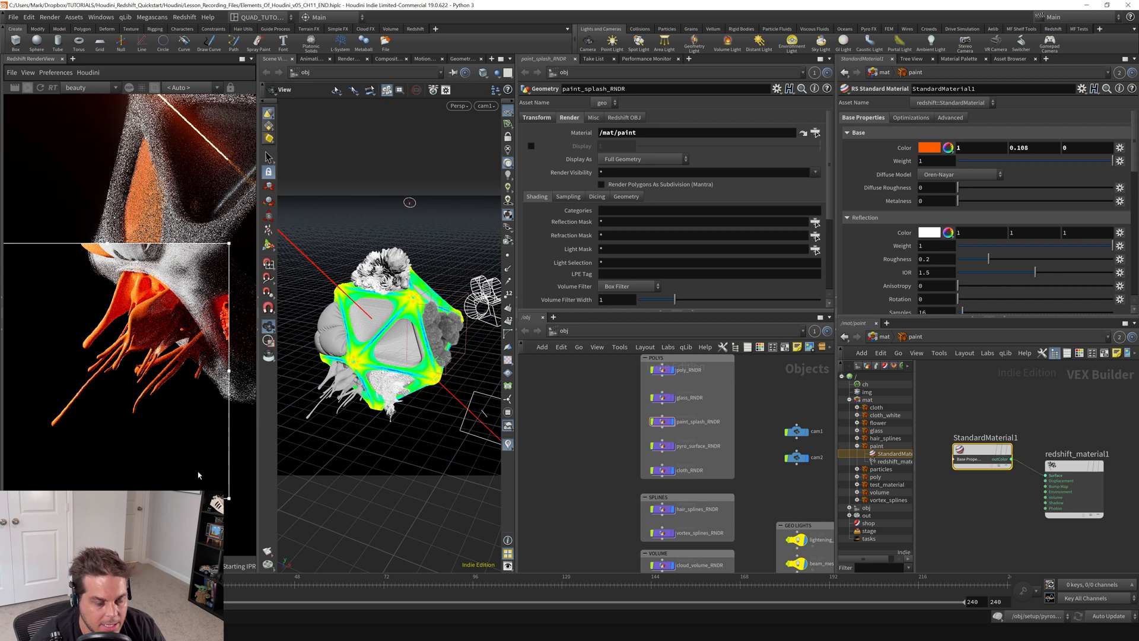
{"action": "mouse_move", "coordinate": [211, 409]}
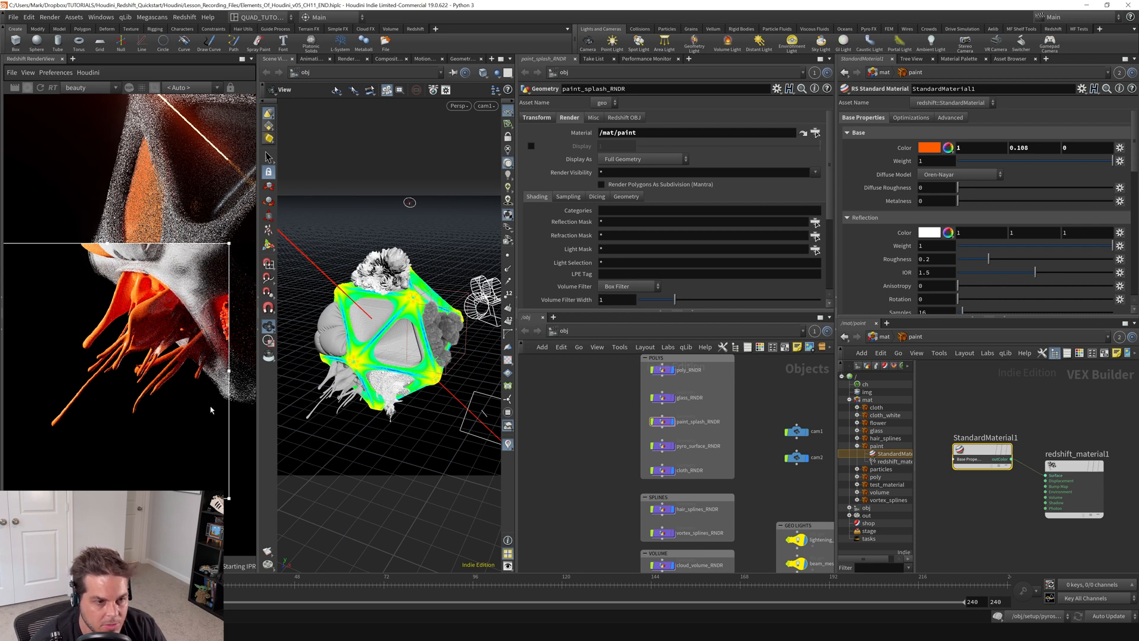
{"action": "mouse_move", "coordinate": [99, 374]}
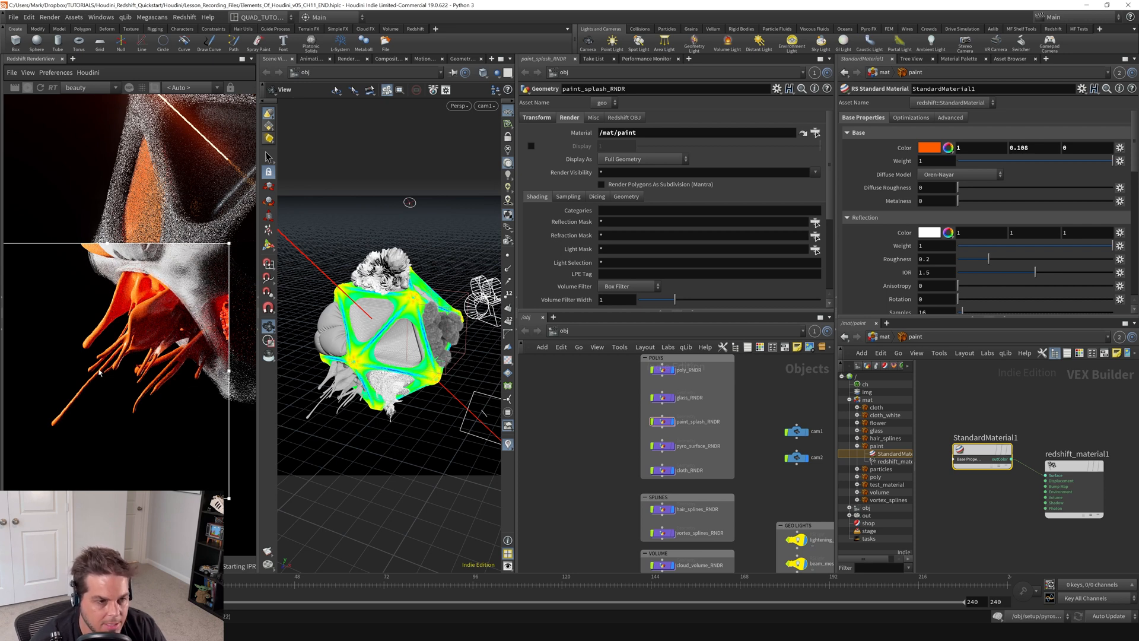
{"action": "mouse_move", "coordinate": [183, 380]}
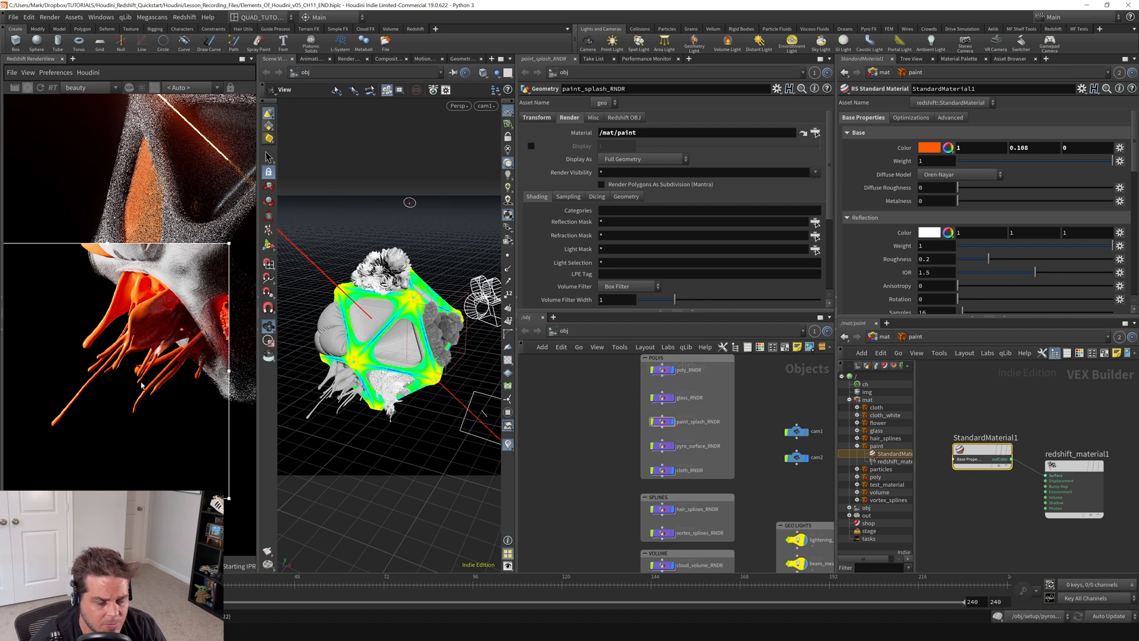
{"action": "mouse_move", "coordinate": [168, 314]}
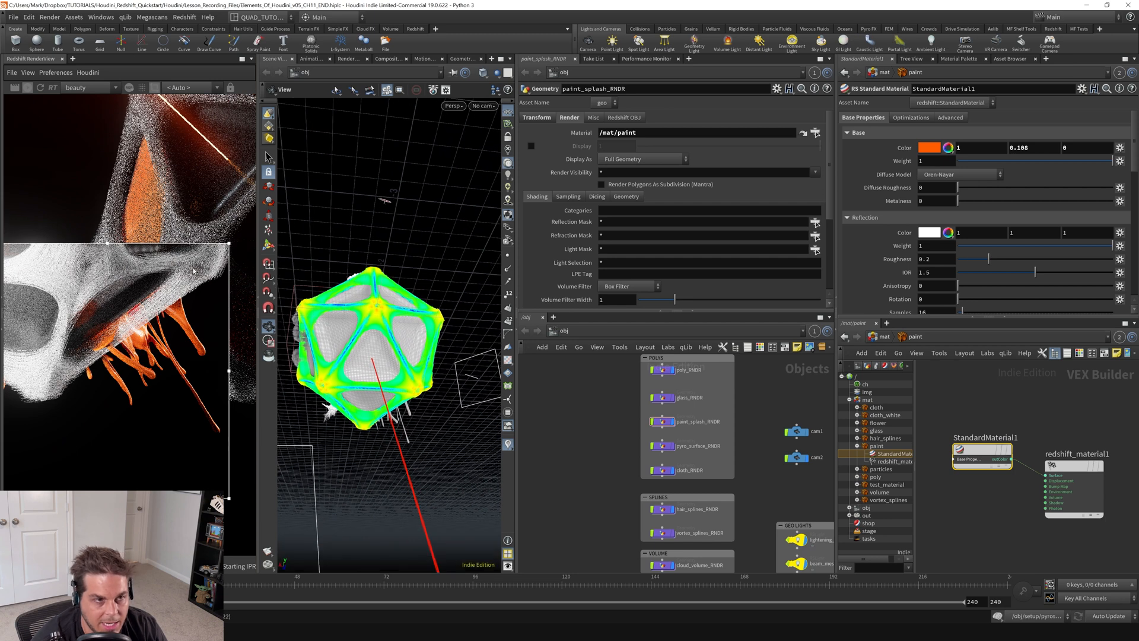
Step: Render the RenderView from /obj/cam1 and bring up the Redshift tool shelf list
{"action": "left_click", "coordinate": [184, 88]}
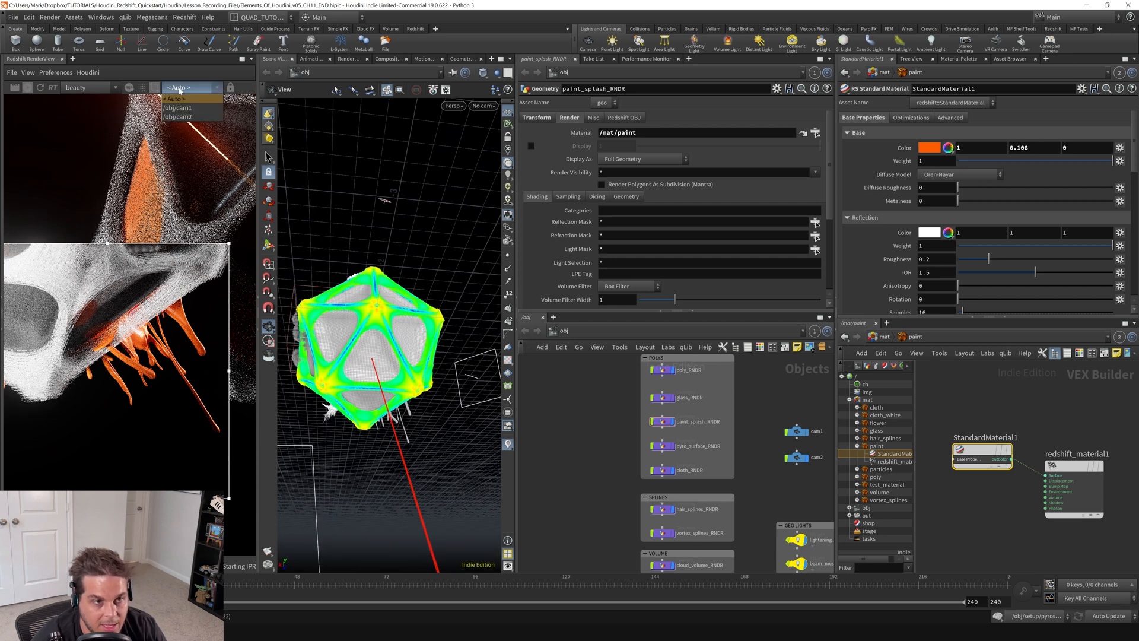
{"action": "left_click", "coordinate": [179, 108]}
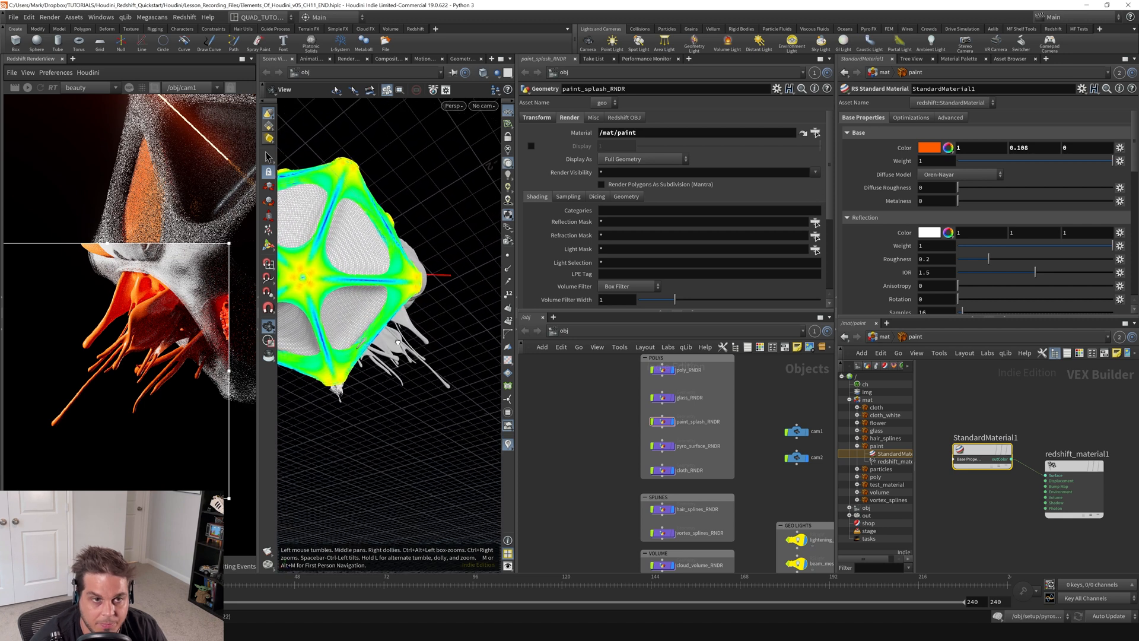
{"action": "left_click", "coordinate": [415, 28]}
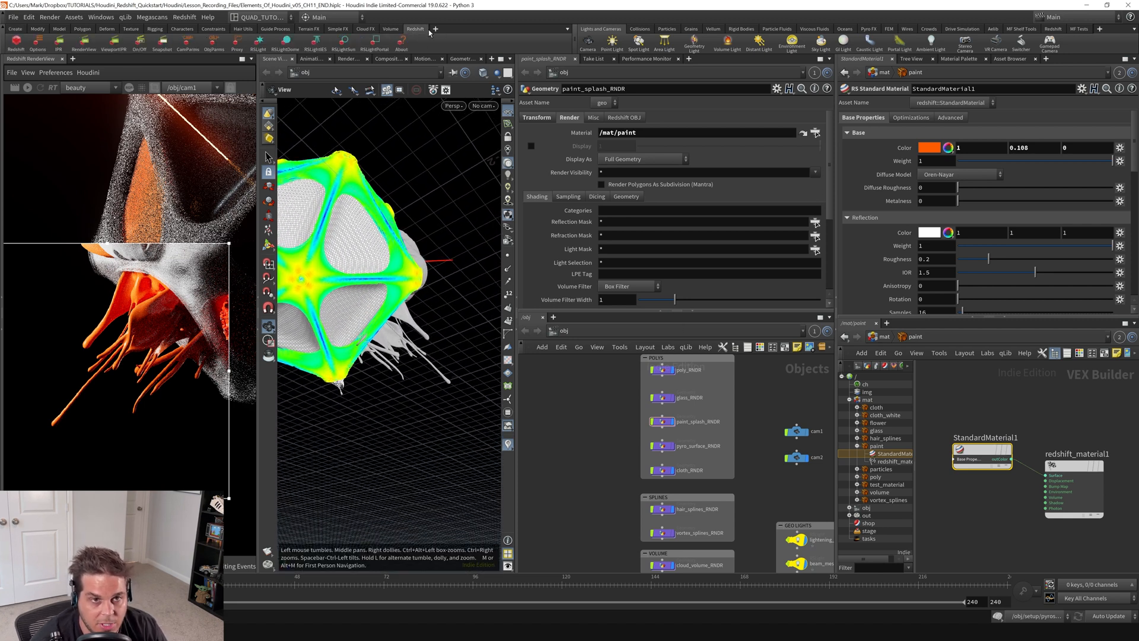
{"action": "left_click", "coordinate": [434, 28]}
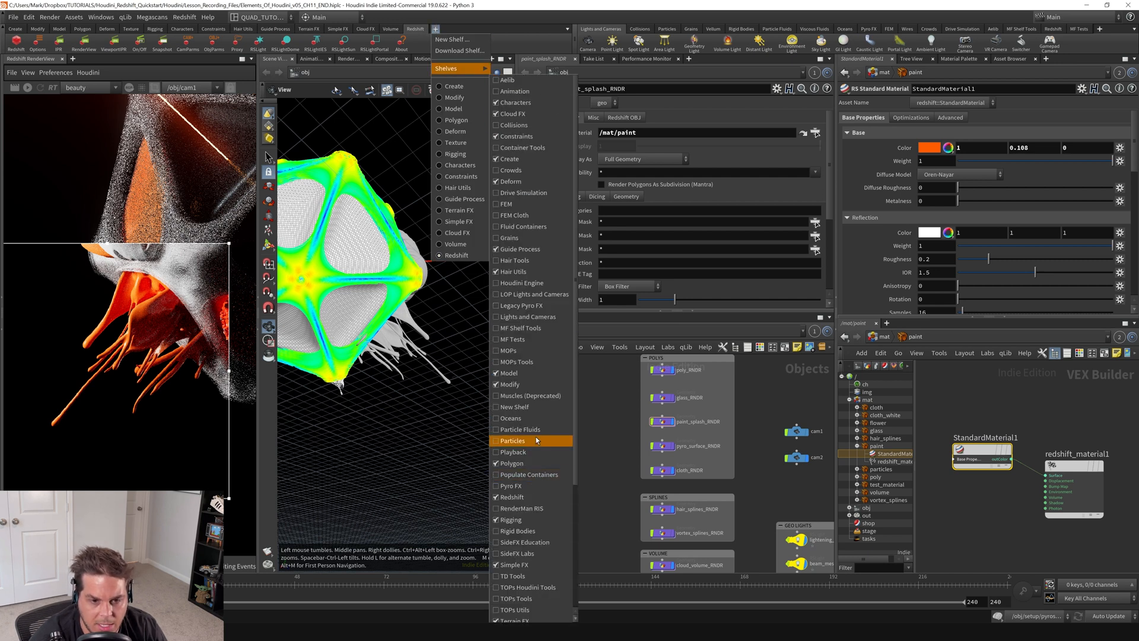
{"action": "mouse_move", "coordinate": [526, 500]}
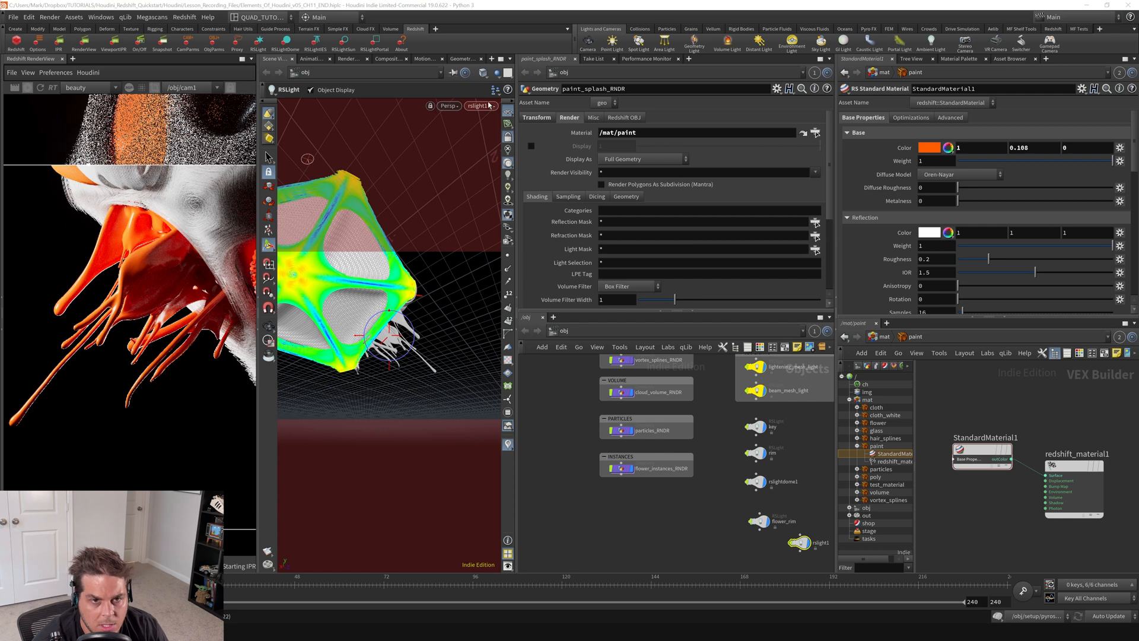
Step: Return to viewing through cam1 and select the paint_rim light
{"action": "left_click", "coordinate": [478, 106]}
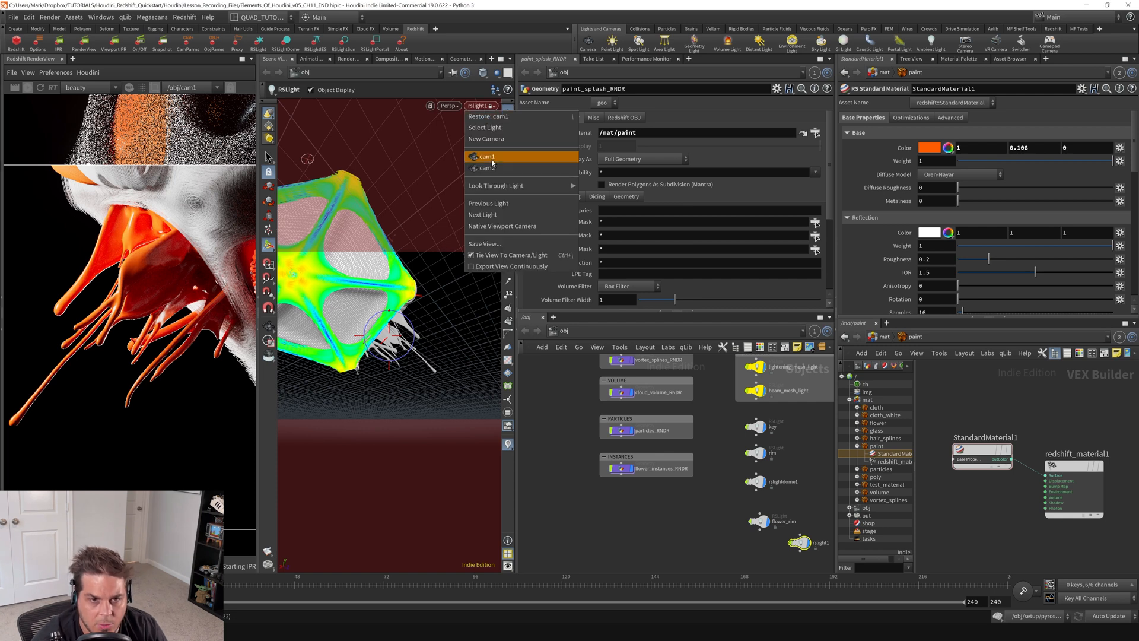
{"action": "left_click", "coordinate": [488, 157]}
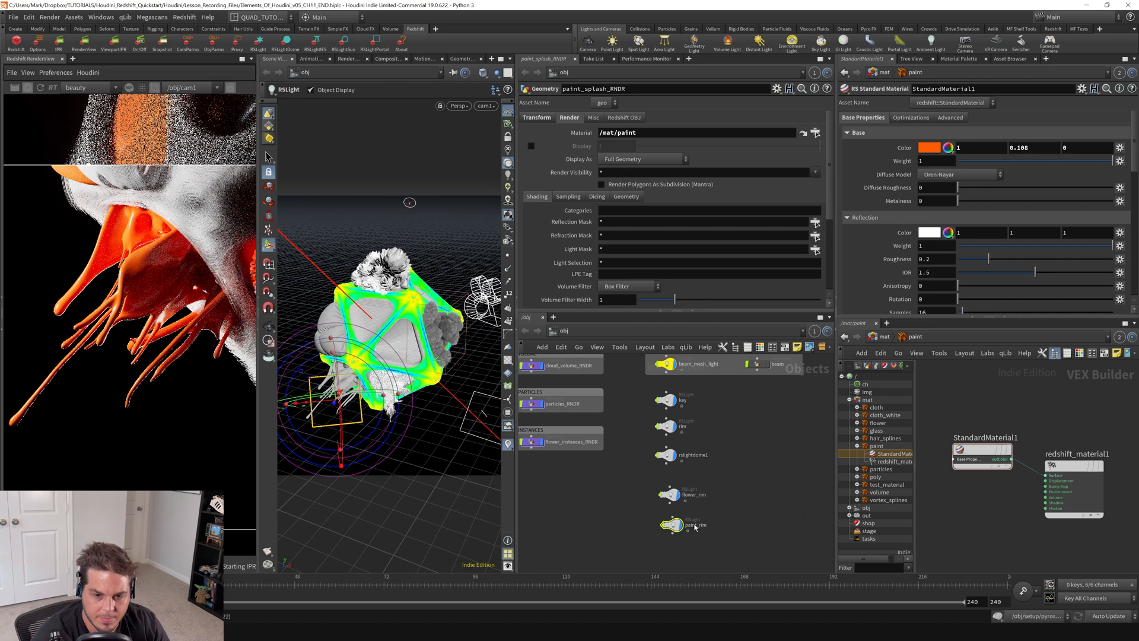
{"action": "left_click", "coordinate": [668, 522]}
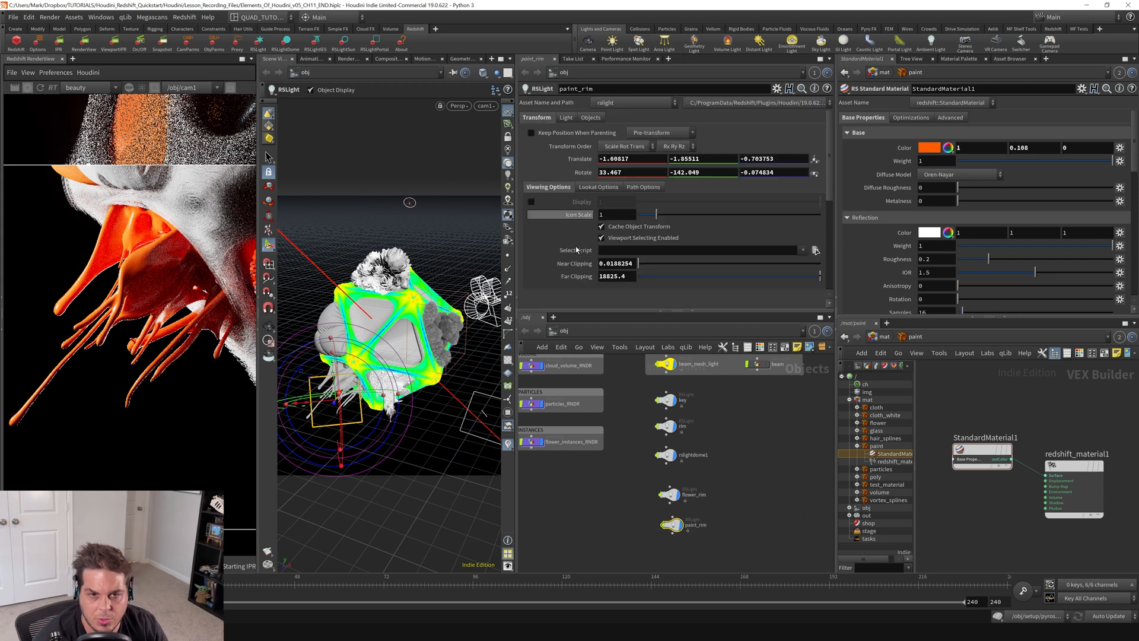
Step: Set the light's Area Shape to Disc on its Light tab
{"action": "left_click", "coordinate": [566, 116]}
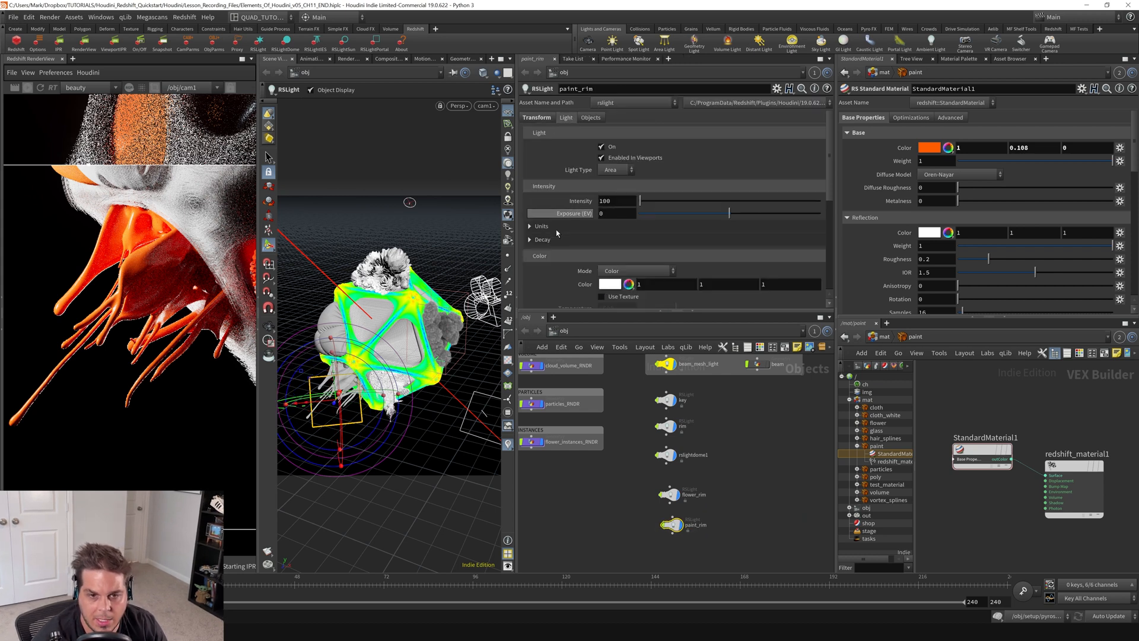
{"action": "left_click", "coordinate": [619, 233]}
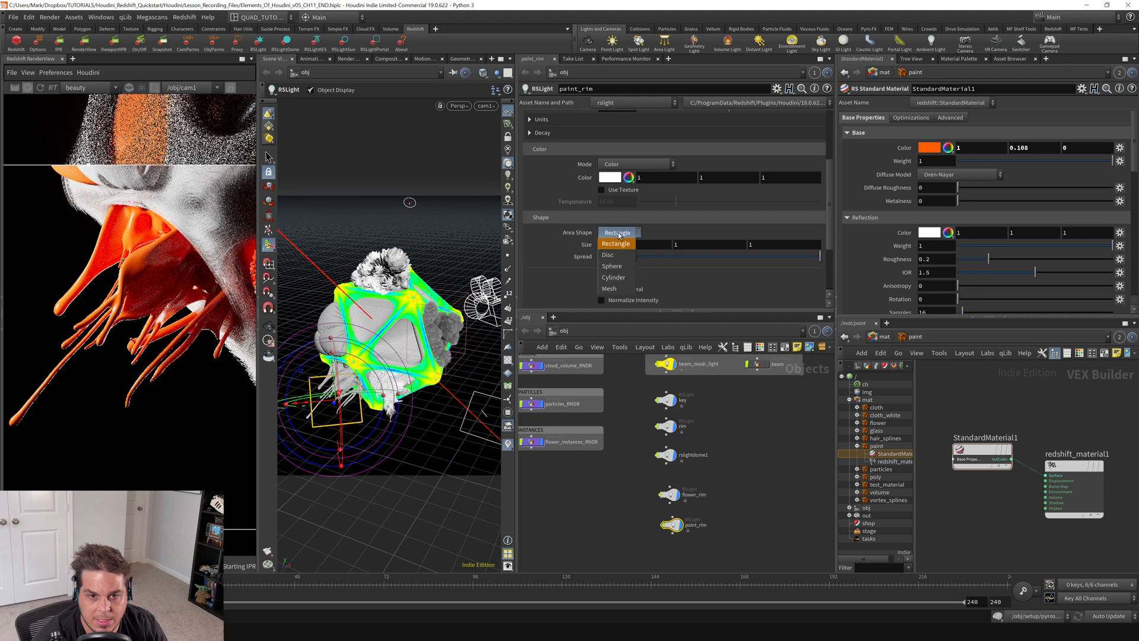
{"action": "left_click", "coordinate": [607, 254]}
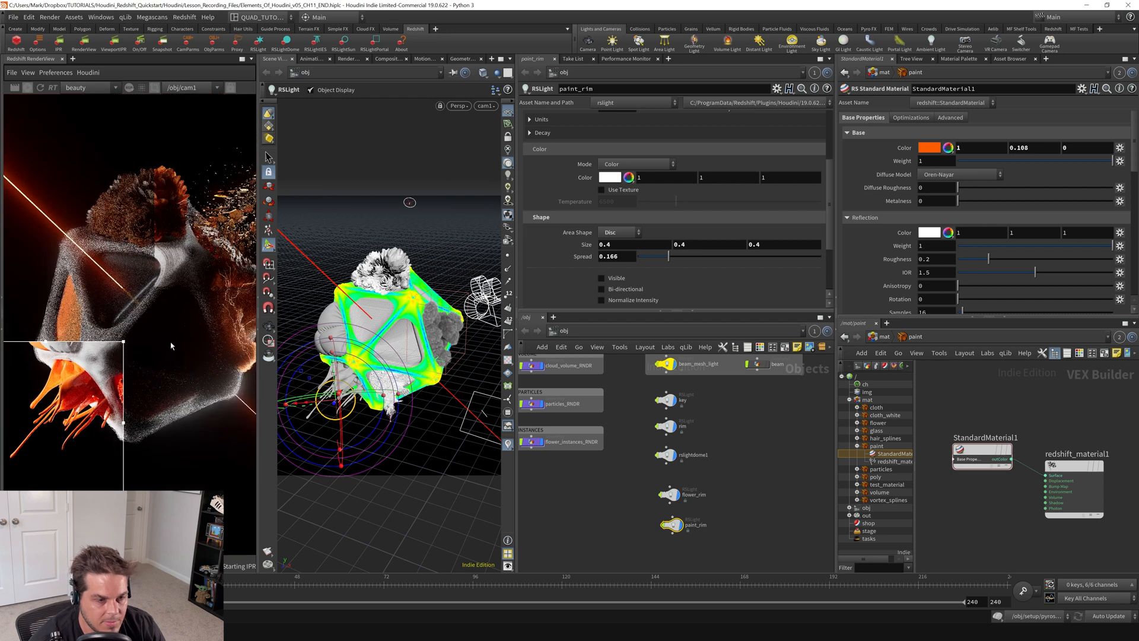
{"action": "mouse_move", "coordinate": [191, 363]}
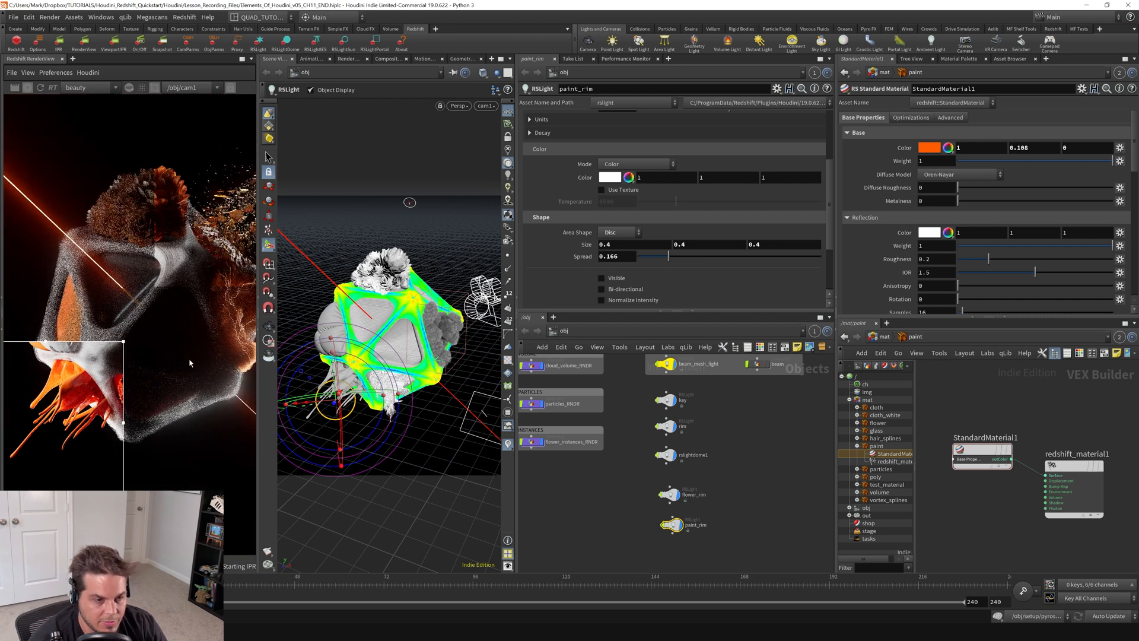